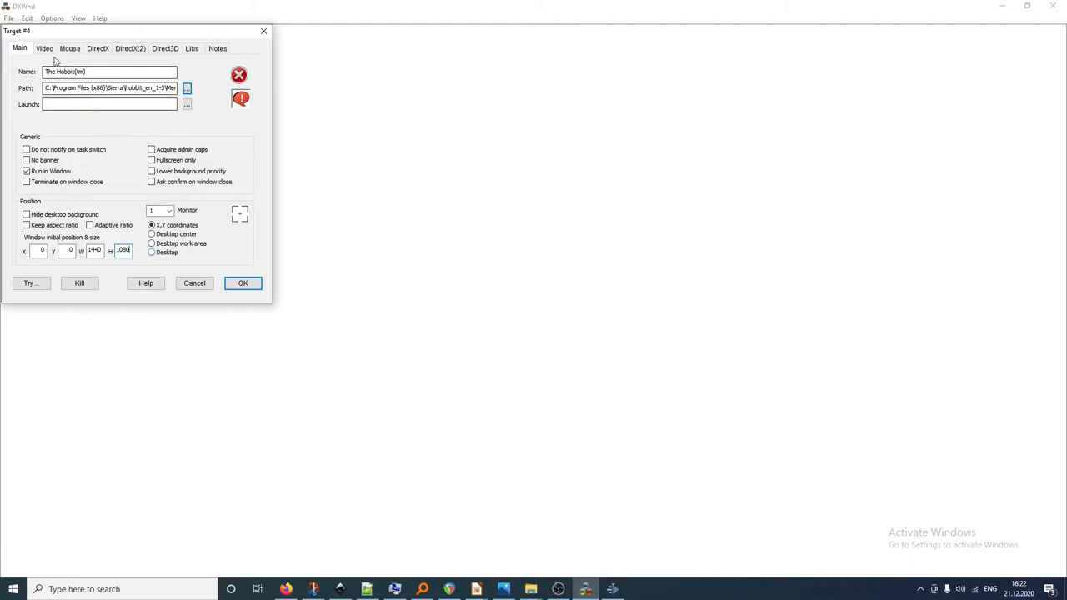
Give the Hobbit target a 1440x1080 windowed initial resolution and save it.
left_click(44, 48)
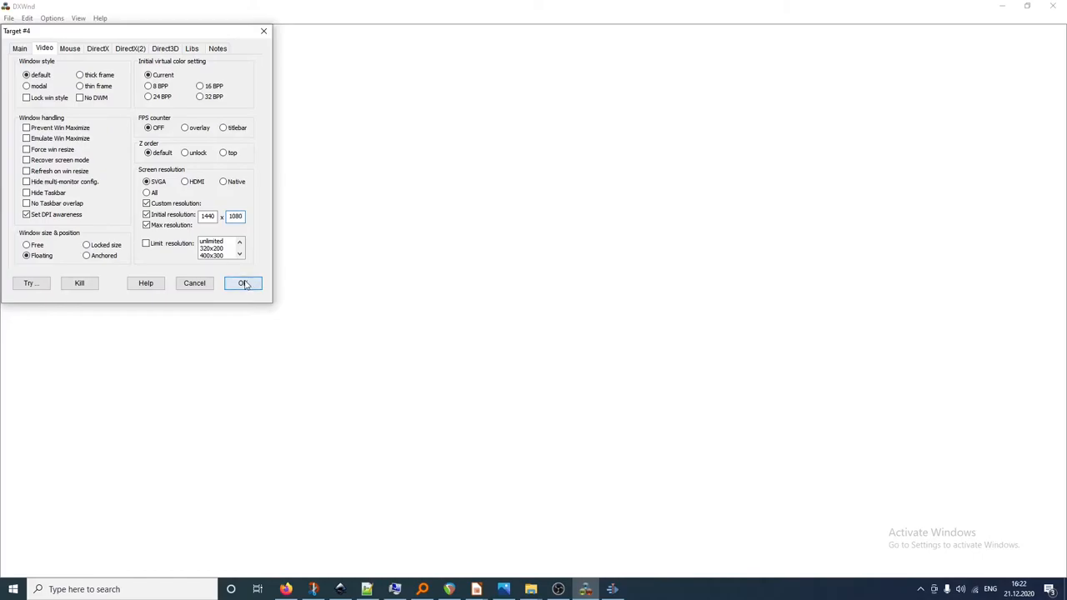
left_click(242, 283)
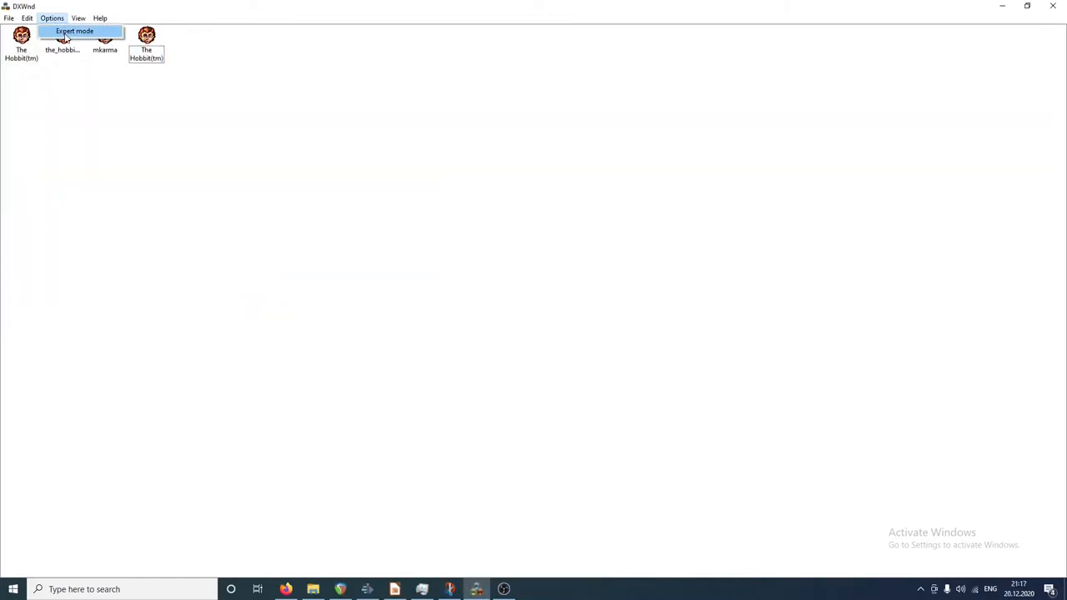
Turn on expert mode and save CPU slow down at ratio 10 for the Hobbit.
left_click(74, 31)
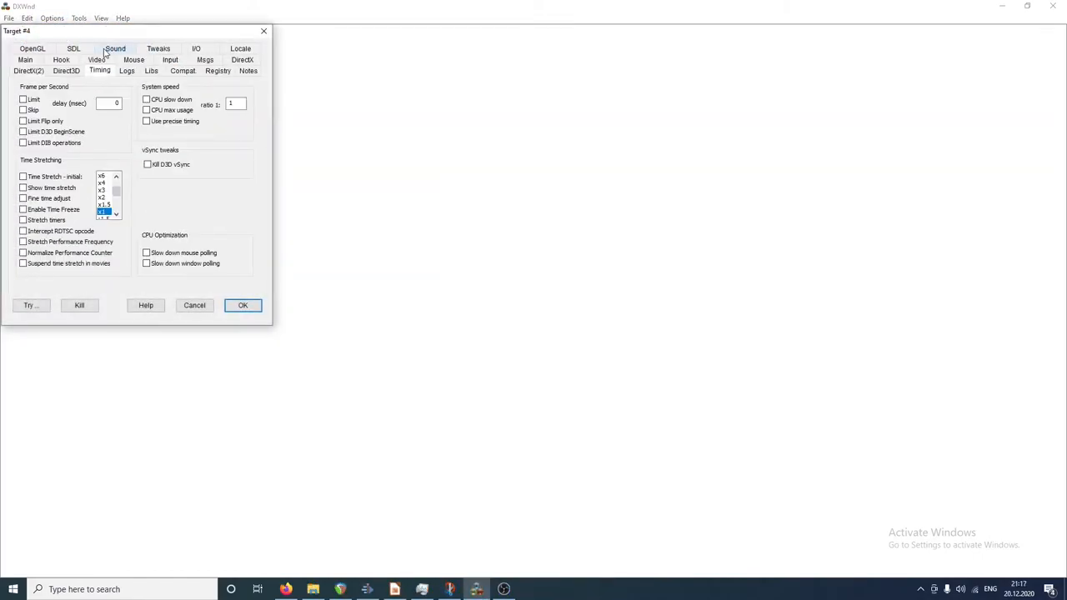
left_click(146, 100)
type("0")
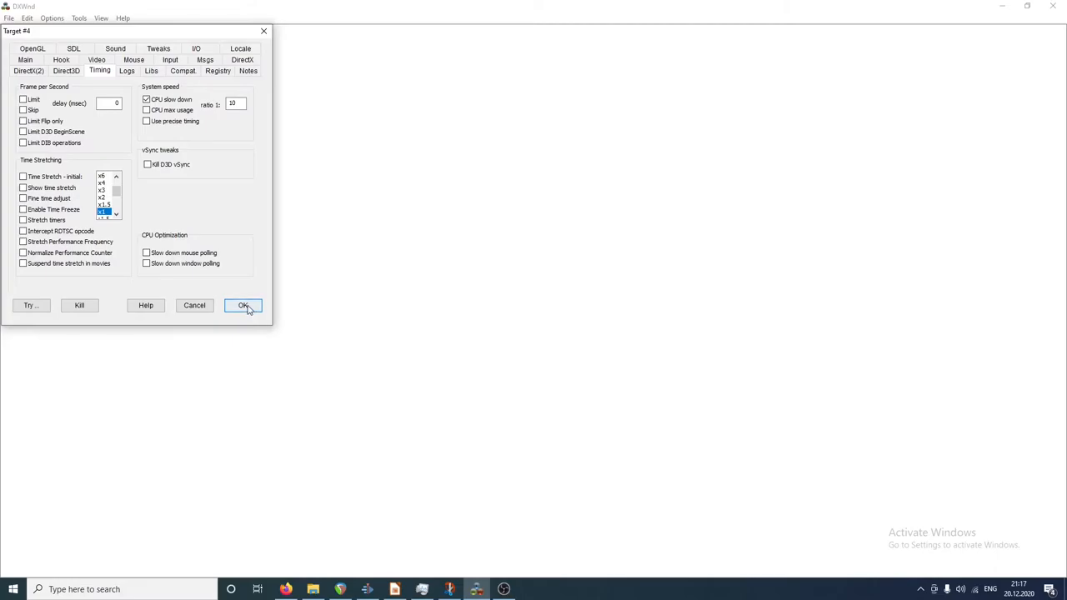
left_click(243, 305)
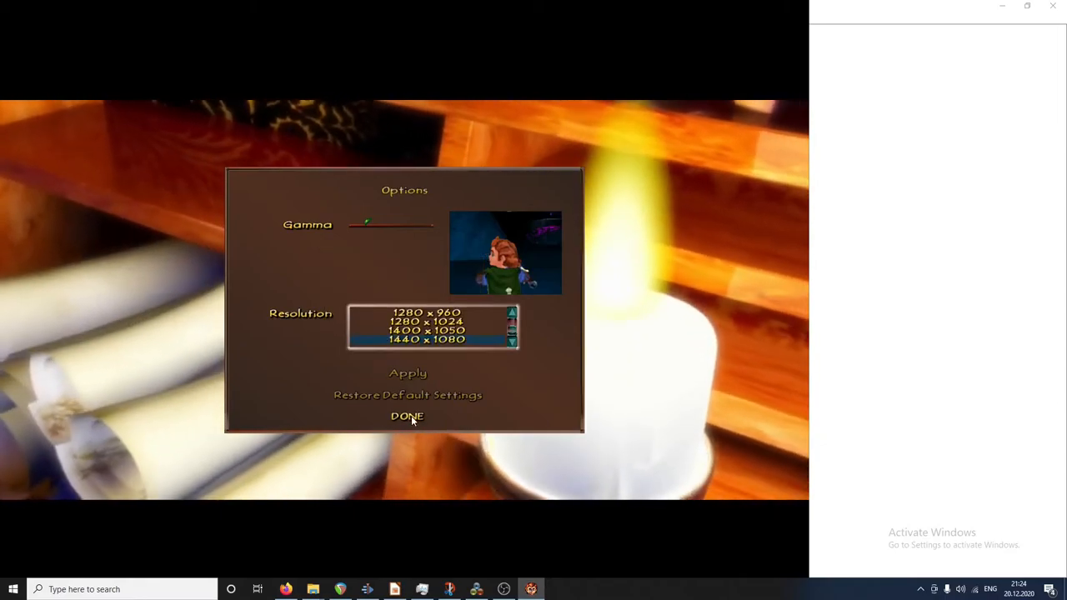
Apply 1440x1080 in The Hobbit's options and return to the main menu.
left_click(407, 417)
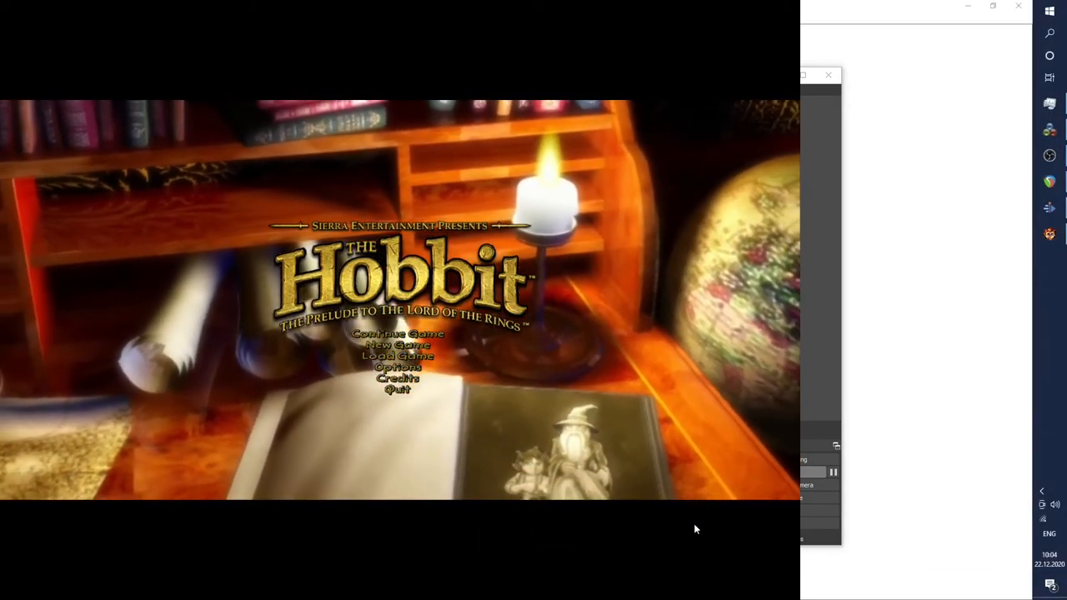
left_click(398, 390)
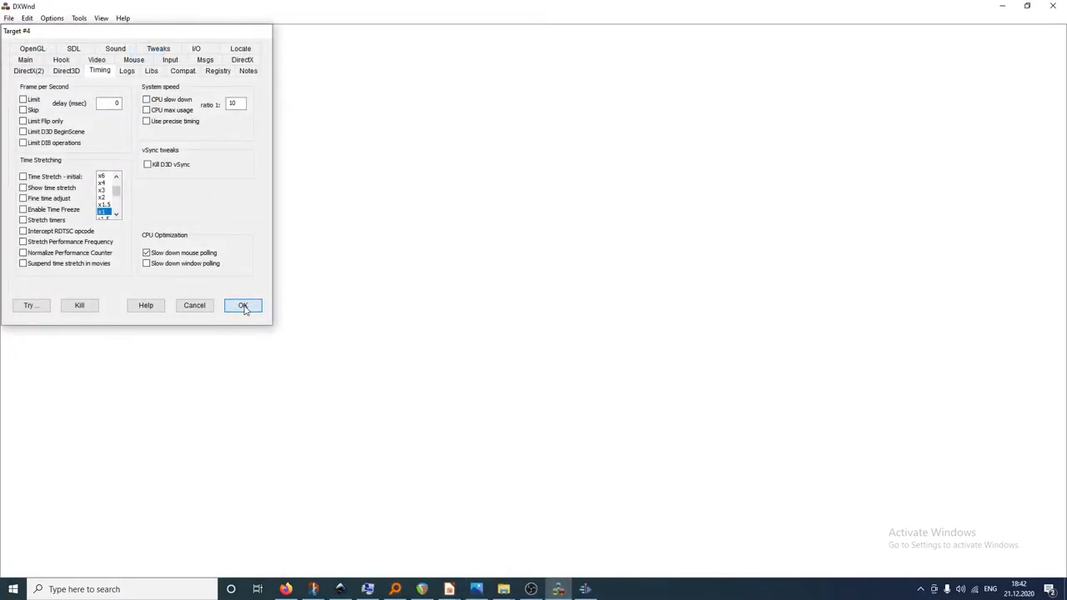
Save the Hobbit target's Timing tab with Slow down mouse polling checked.
left_click(243, 306)
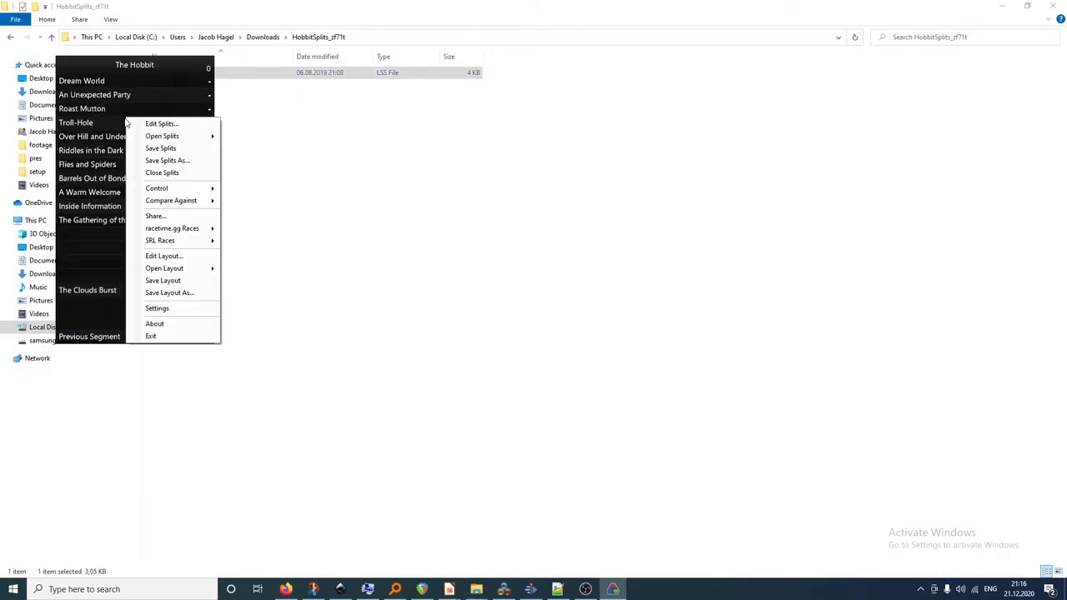
Open Edit Splits for The Hobbit and activate its autosplitter.
left_click(162, 124)
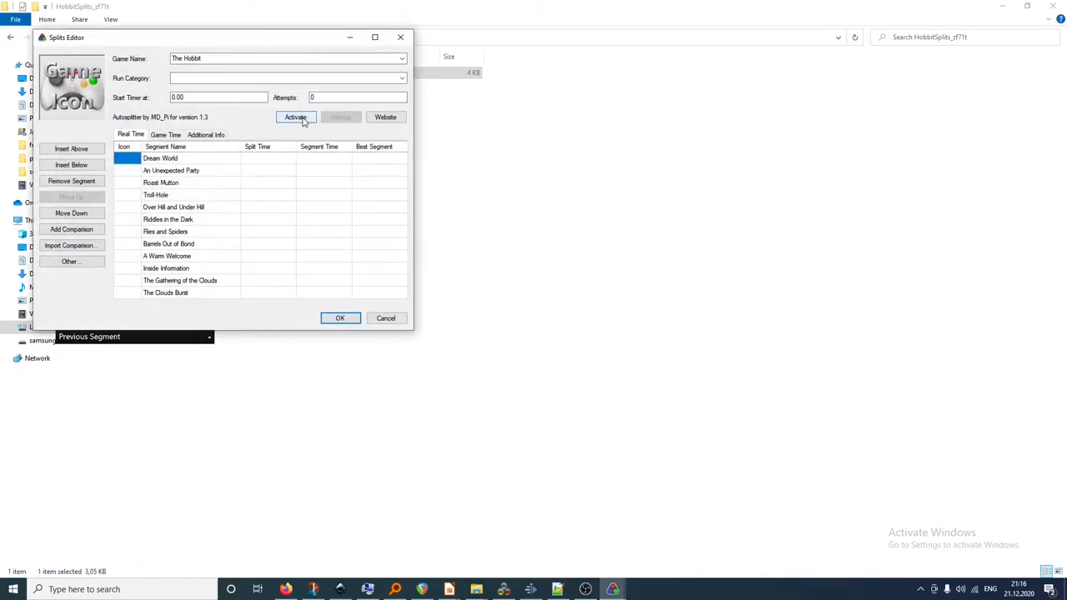
left_click(296, 117)
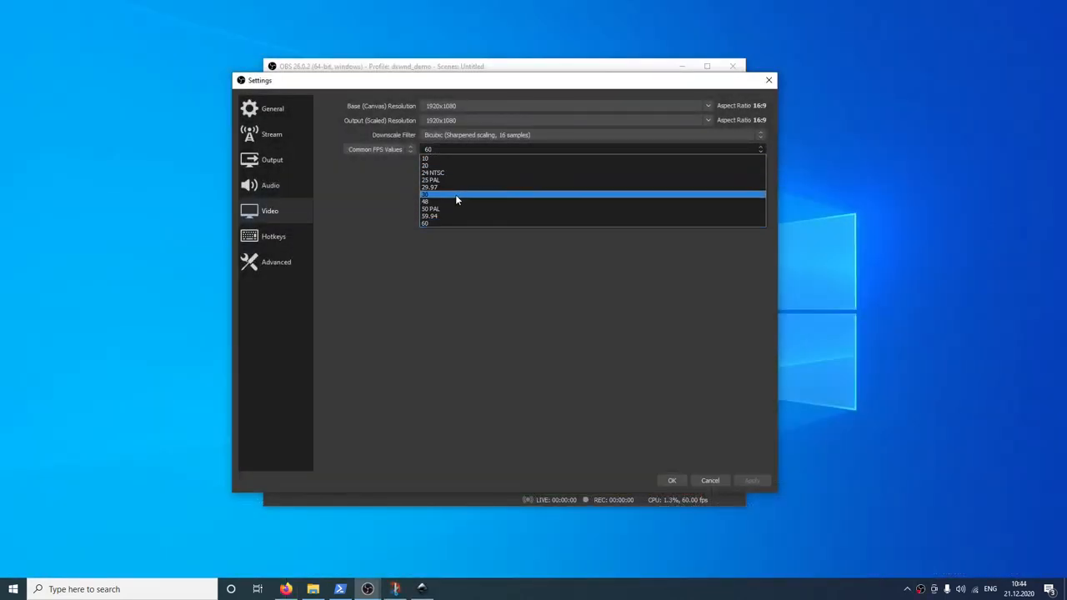
Choose 30 from OBS's Common FPS Values dropdown.
left_click(457, 194)
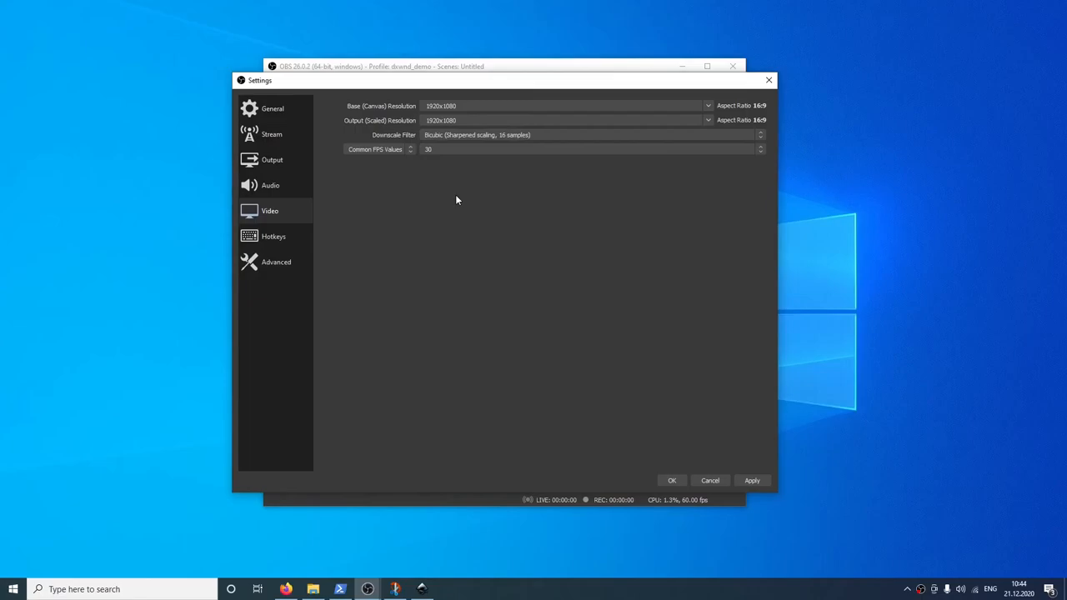